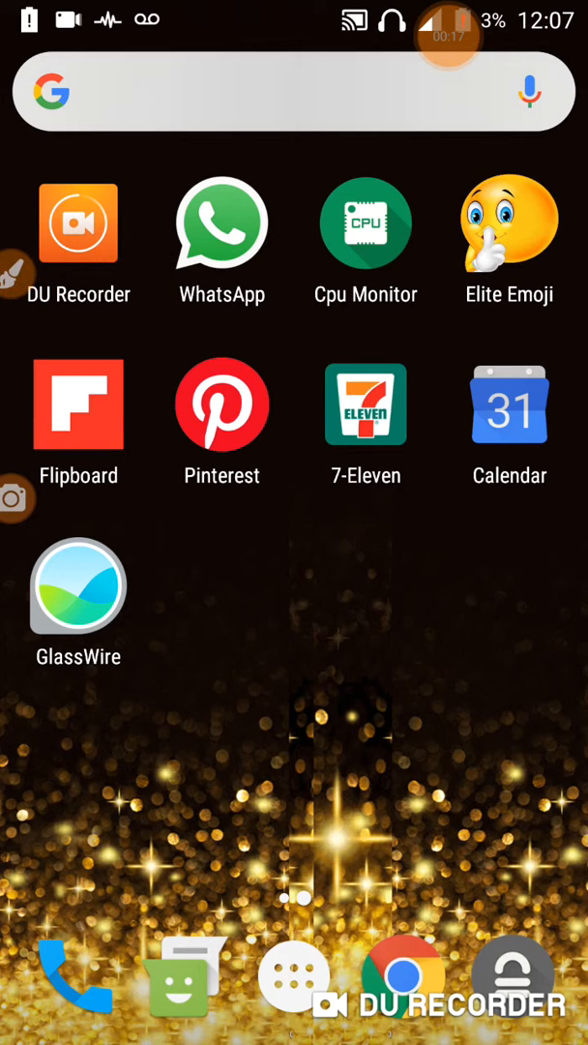
Show the Cast panel from Quick Settings with DU Recorder listed as the connected screen-cast device.
left_click(364, 225)
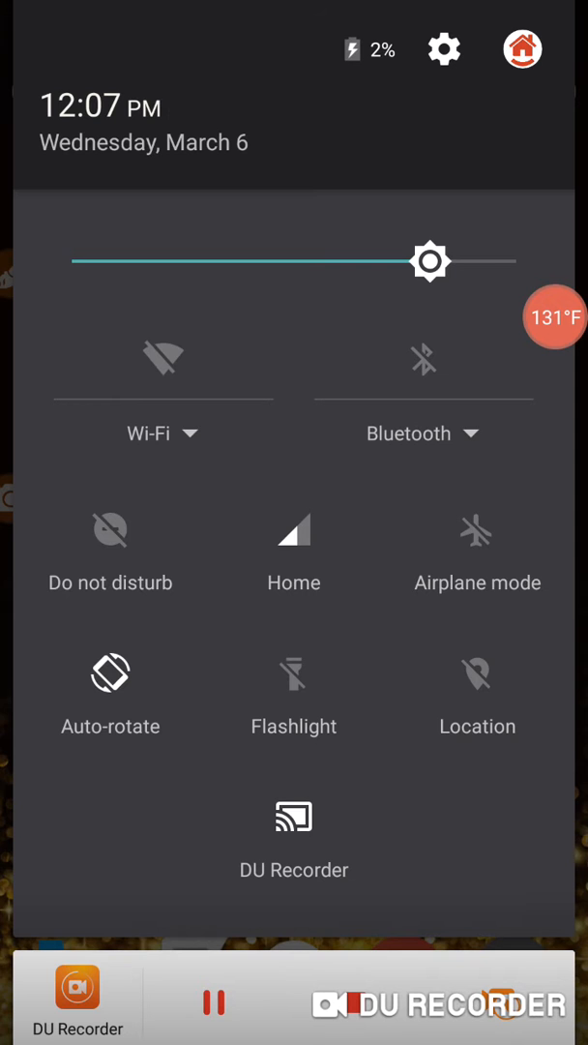
left_click(294, 828)
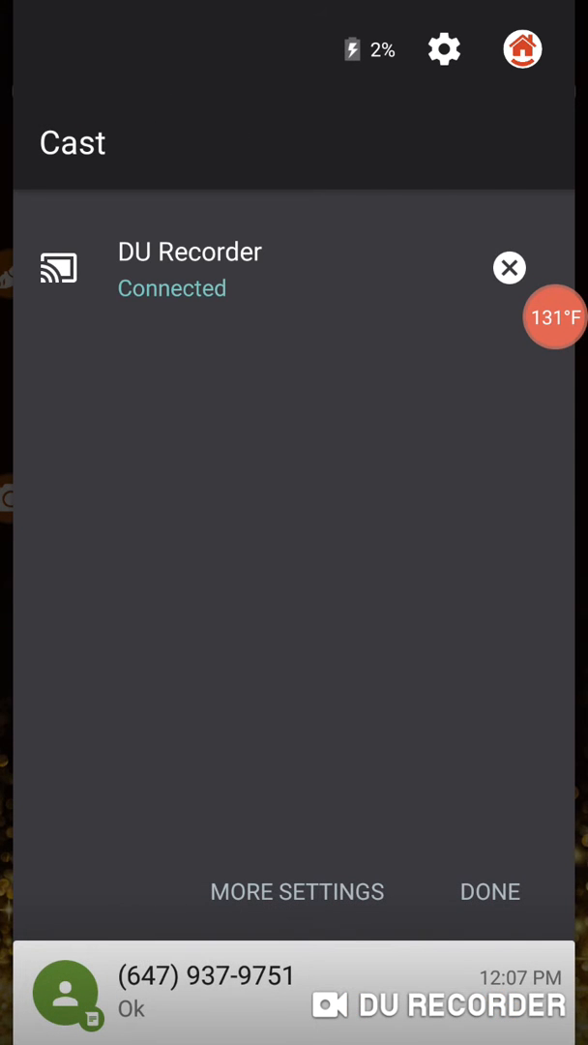